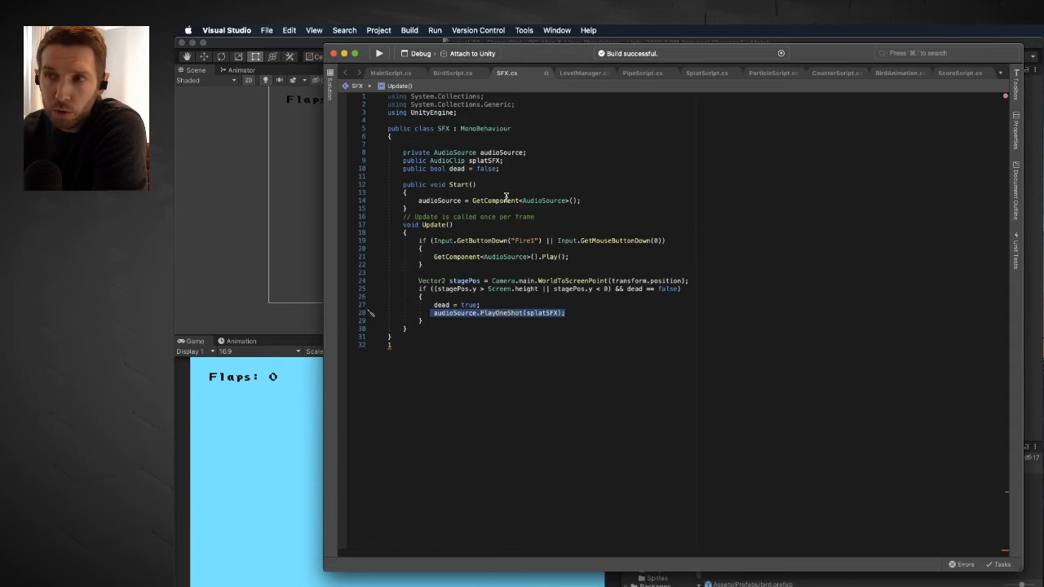
pyautogui.moveTo(493, 201)
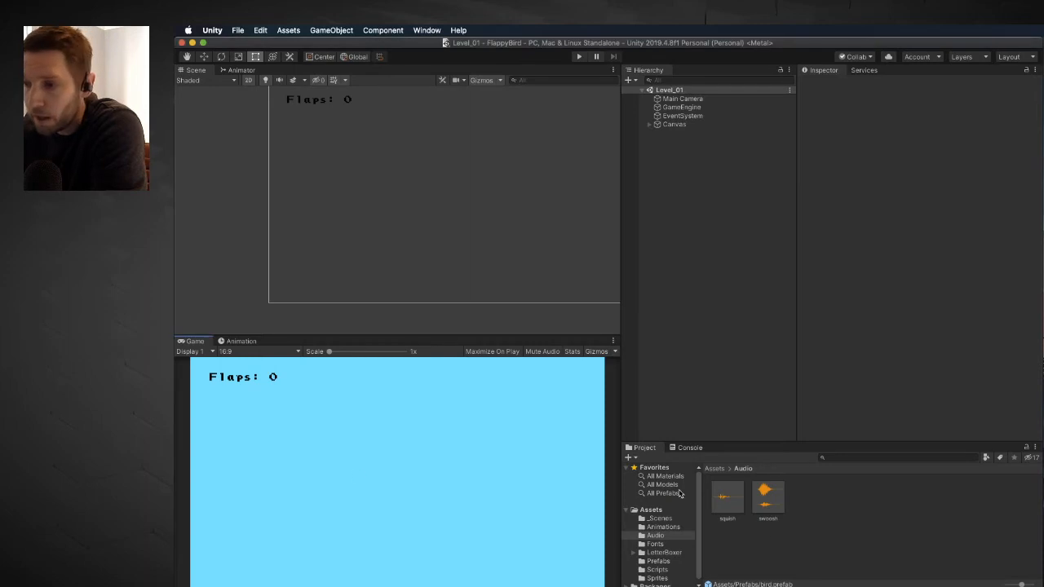
# Step: Select the bird prefab in the Prefabs folder and review its components in the Inspector
pyautogui.click(660, 561)
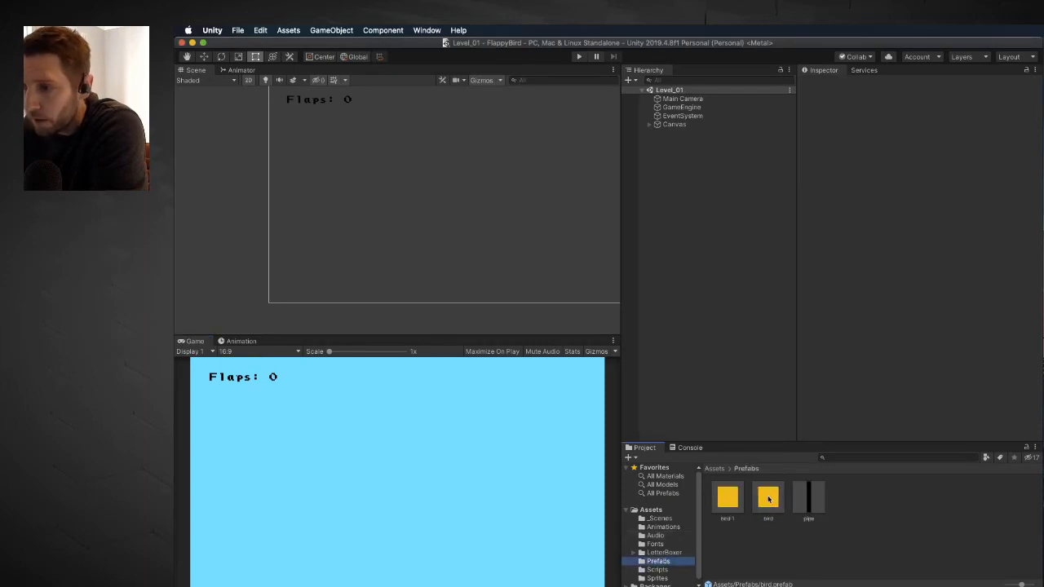
pyautogui.click(767, 499)
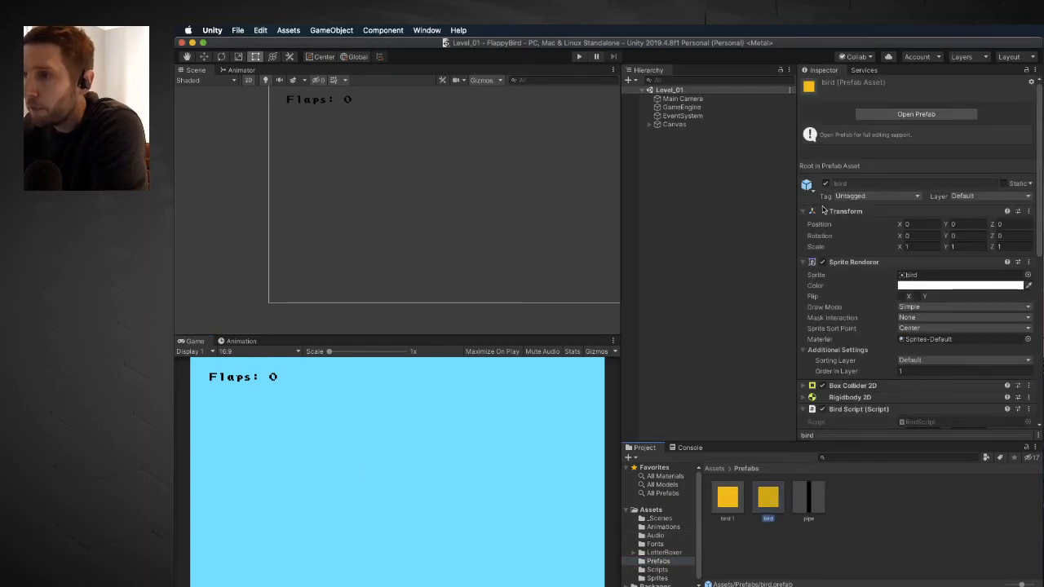
pyautogui.scroll(-3)
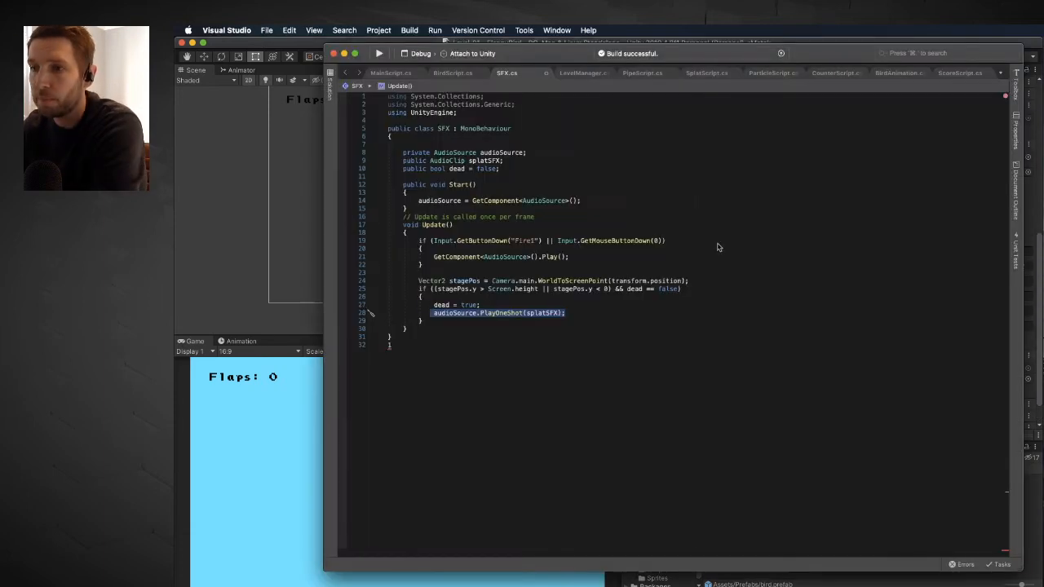
pyautogui.moveTo(660, 305)
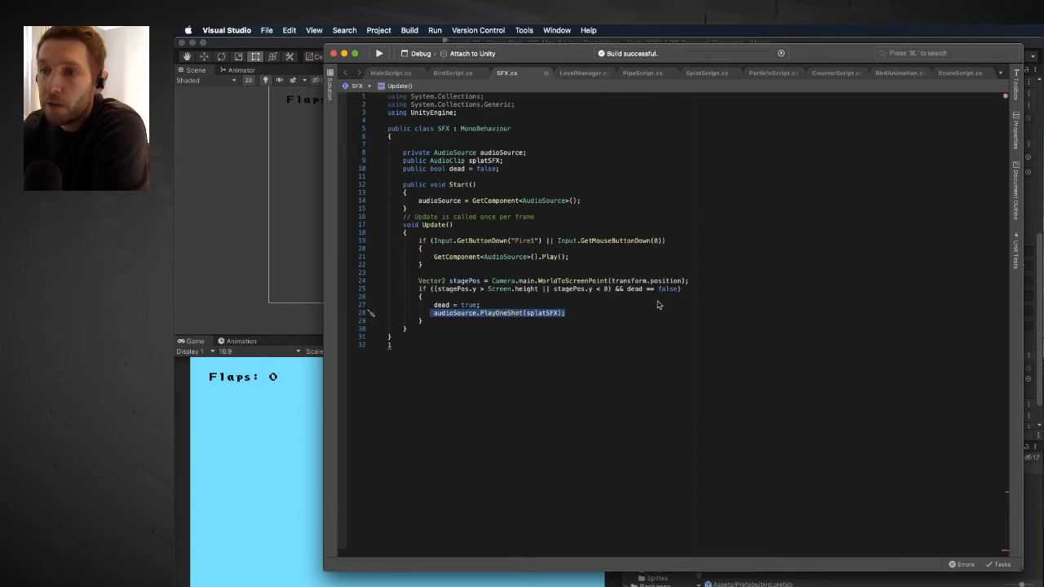
pyautogui.moveTo(571, 305)
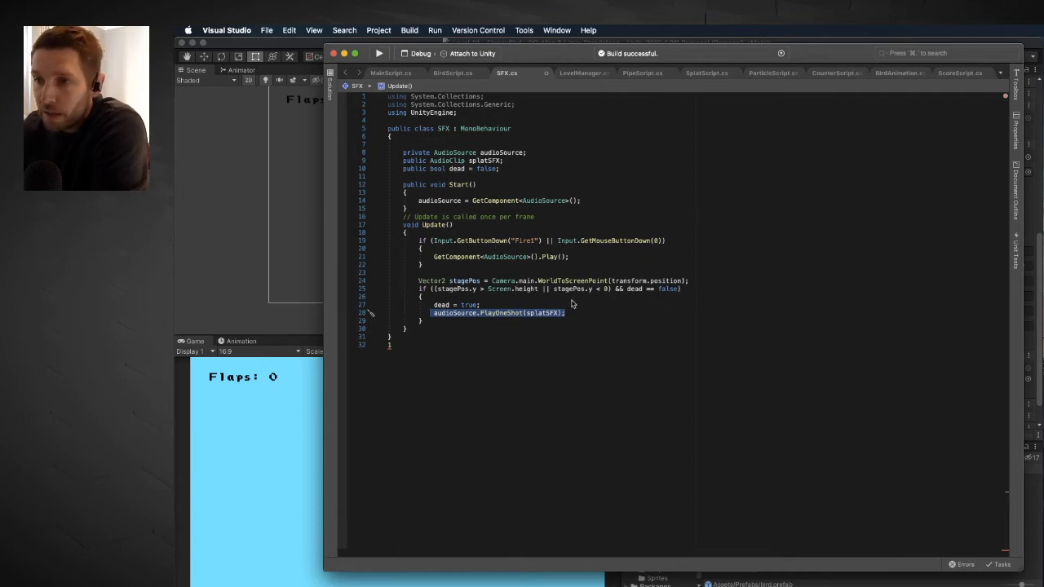
pyautogui.moveTo(506, 271)
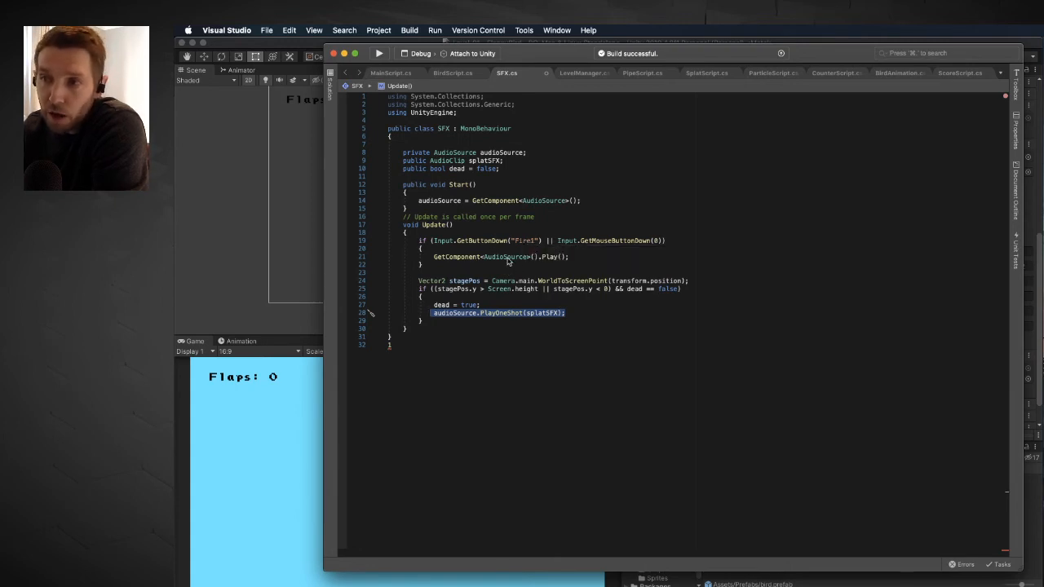
pyautogui.moveTo(377, 439)
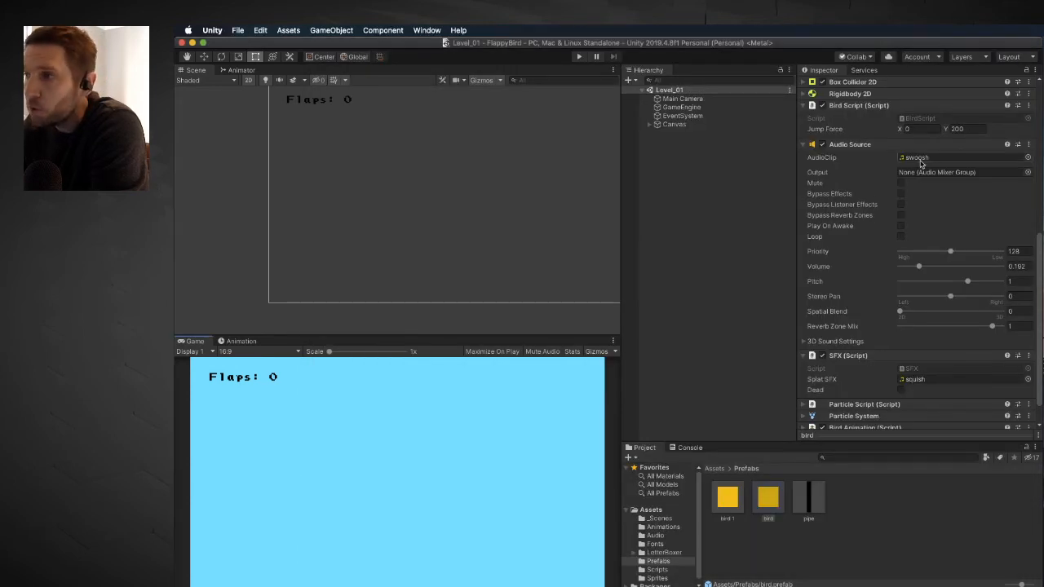
pyautogui.moveTo(924, 162)
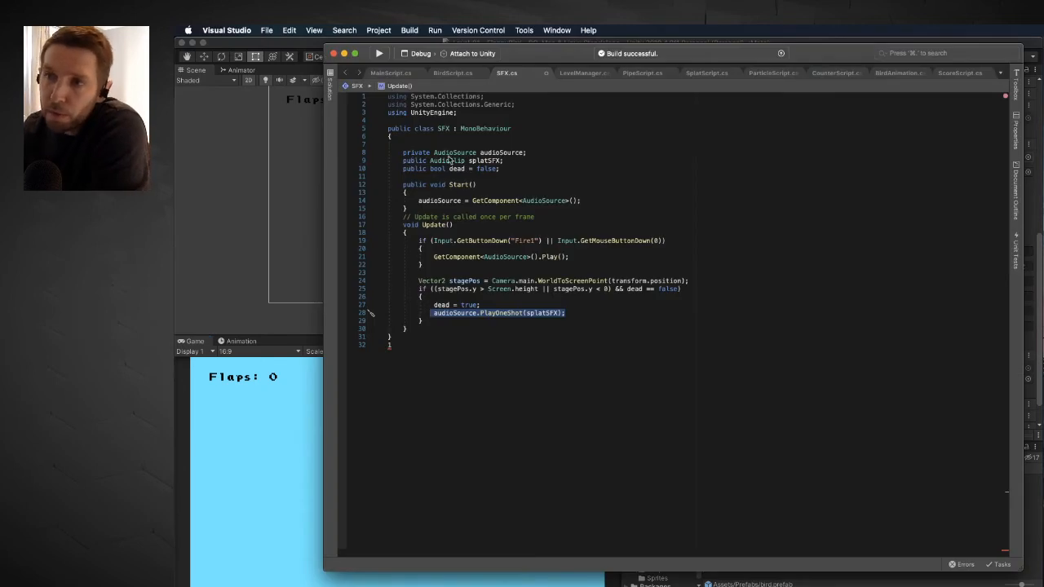
pyautogui.moveTo(449, 168)
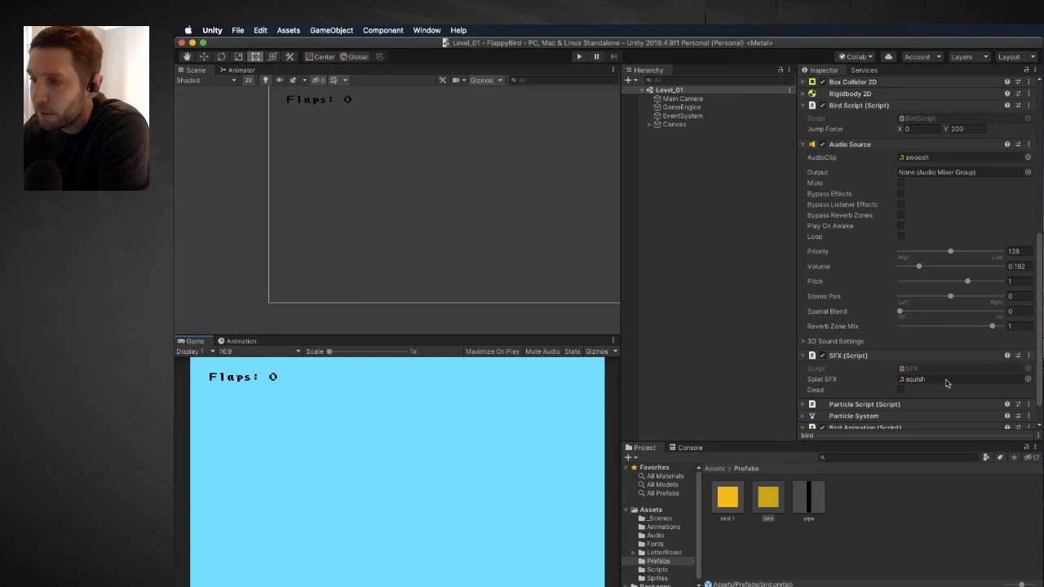
pyautogui.moveTo(775, 459)
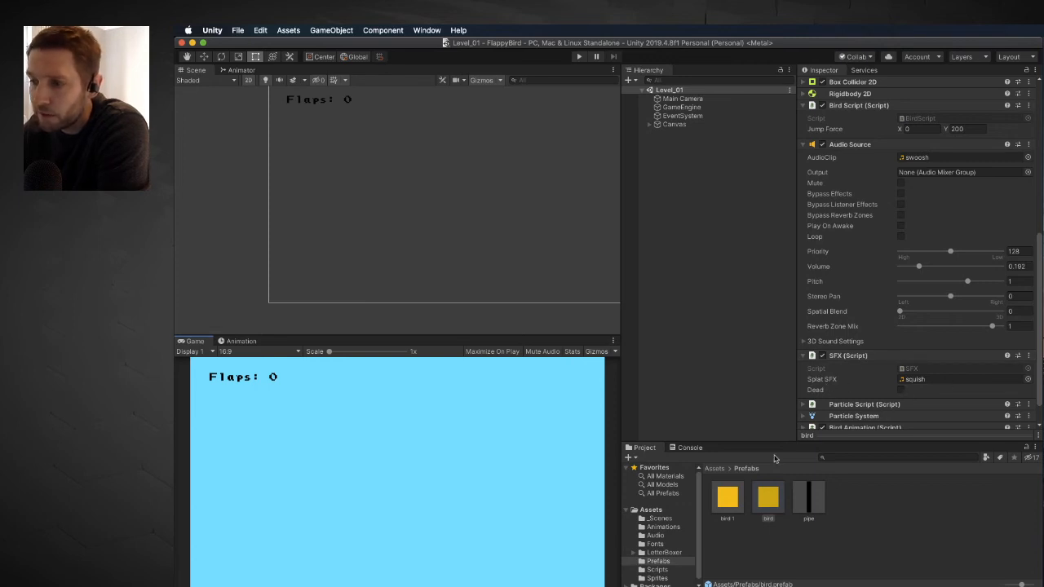
pyautogui.click(656, 535)
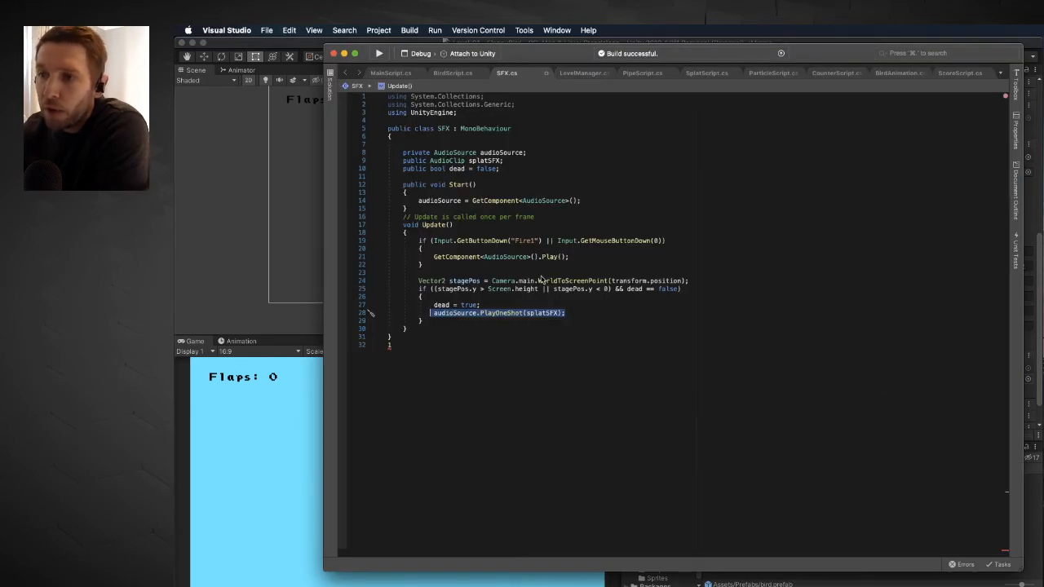
pyautogui.moveTo(454, 325)
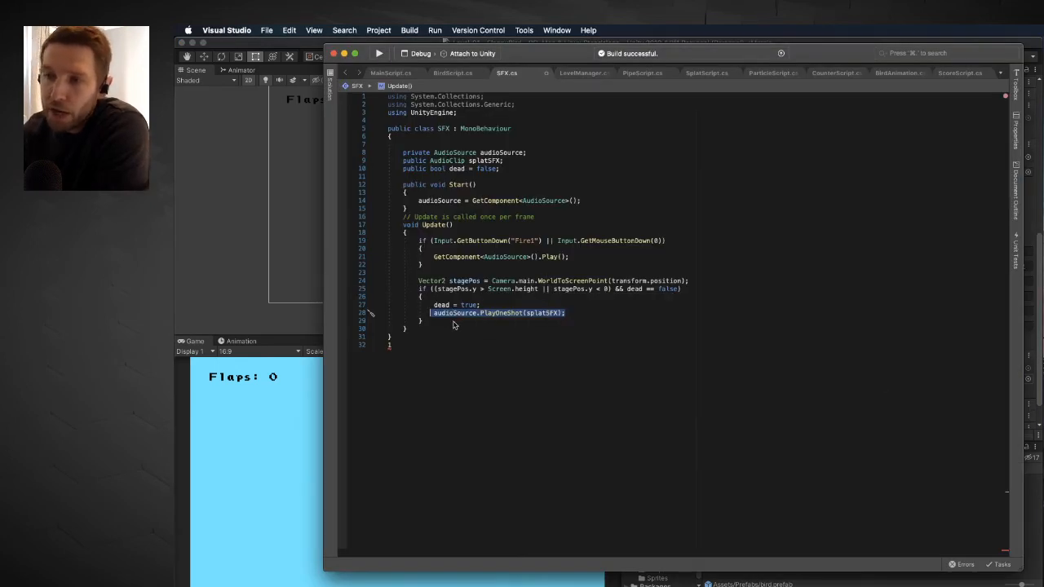
pyautogui.moveTo(504, 318)
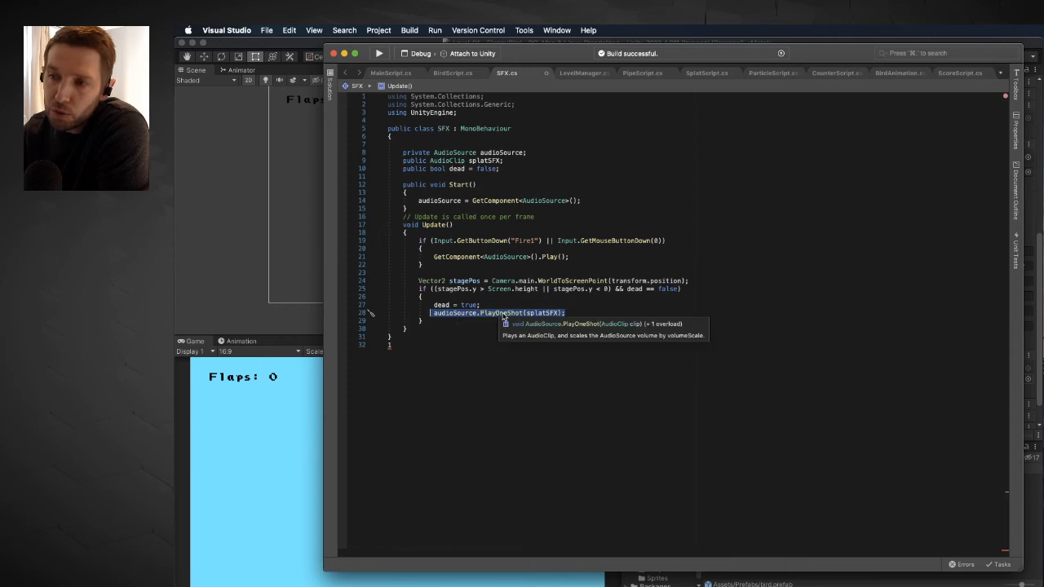
pyautogui.moveTo(555, 308)
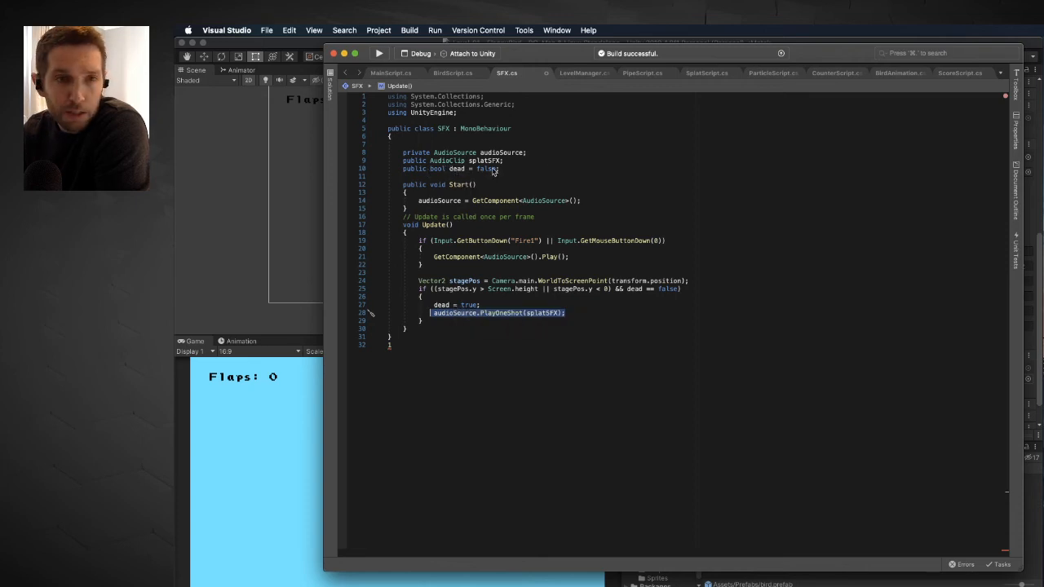
pyautogui.moveTo(477, 273)
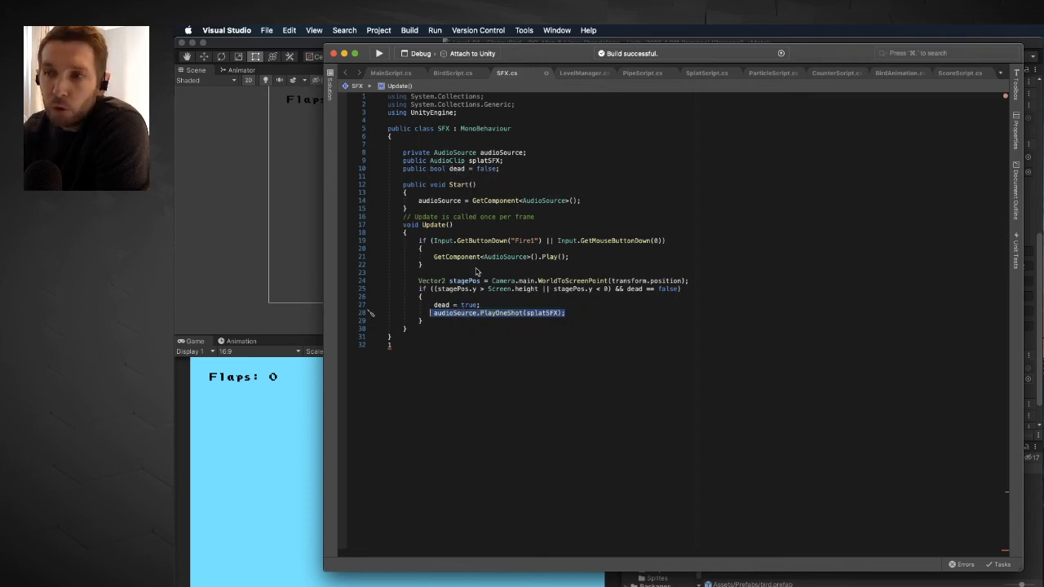
pyautogui.moveTo(519, 291)
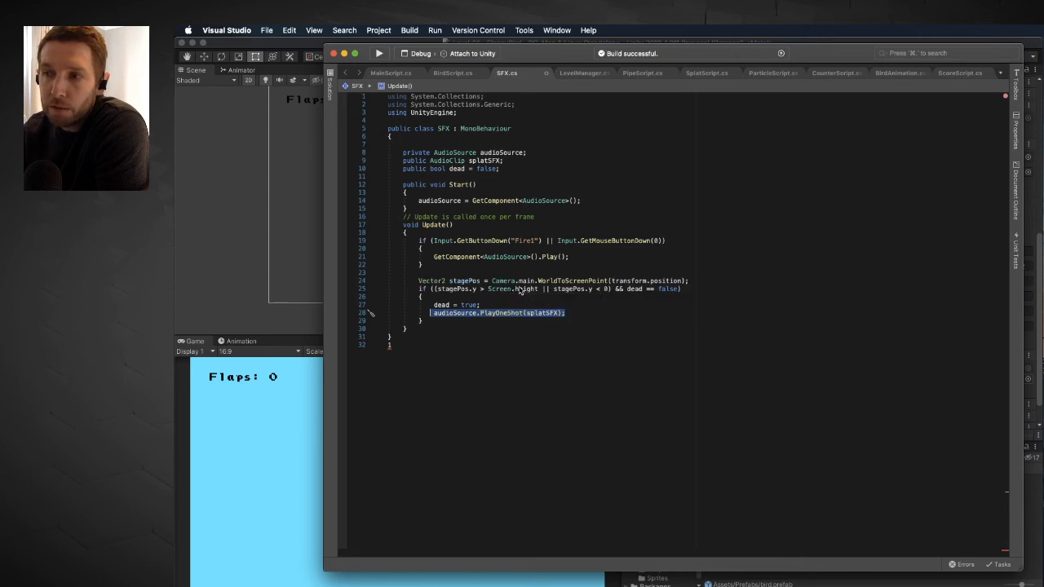
pyautogui.moveTo(668, 289)
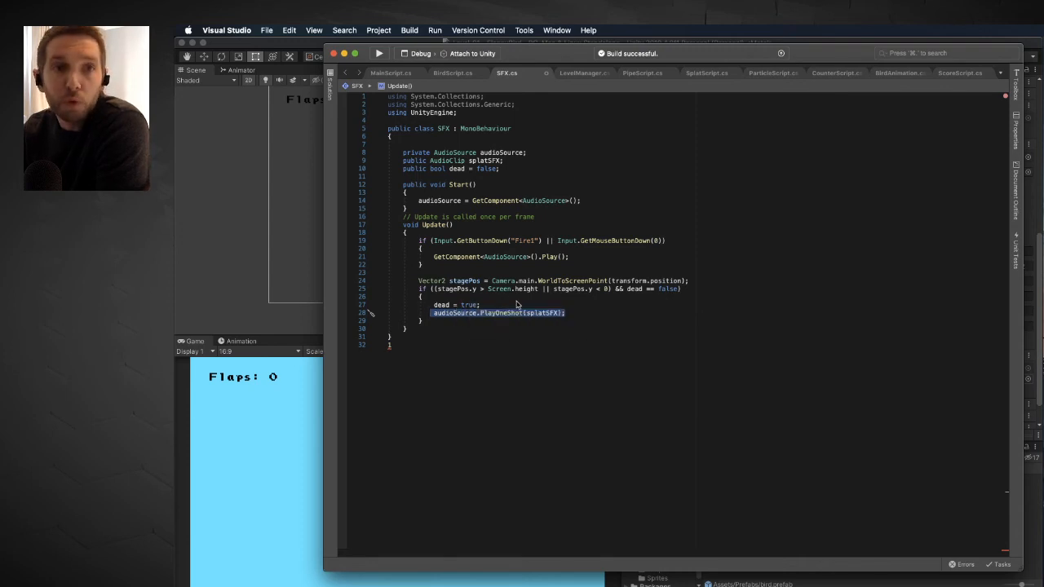
pyautogui.moveTo(499, 314)
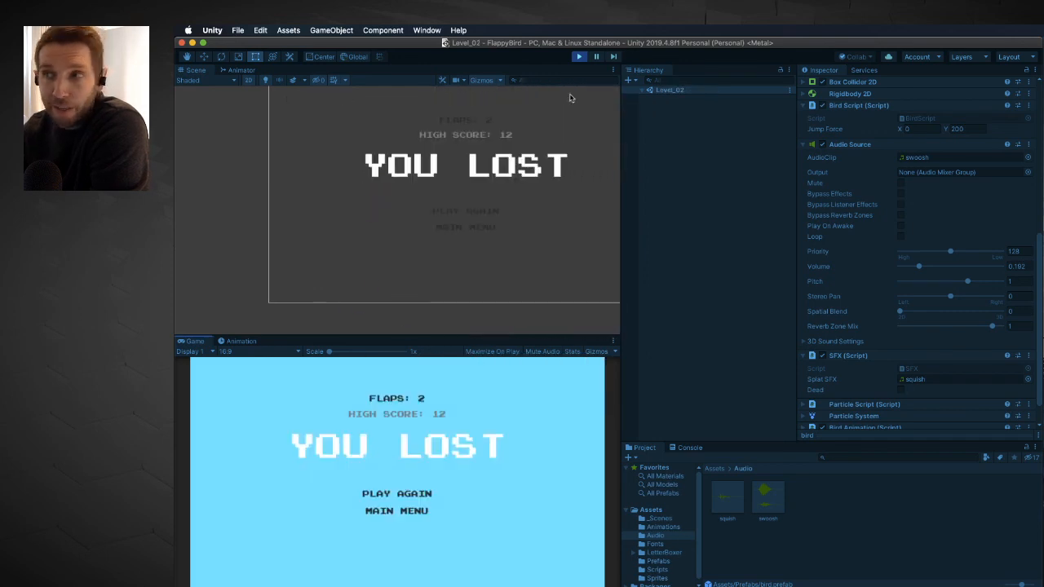
# Step: Stop the test run after the 'YOU LOST' screen and return to editing
pyautogui.click(578, 55)
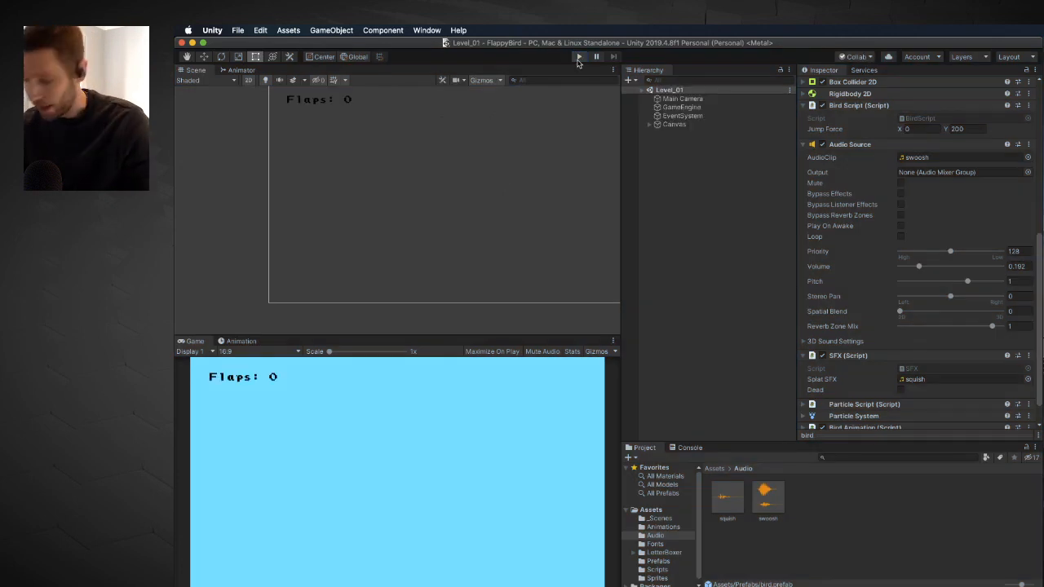